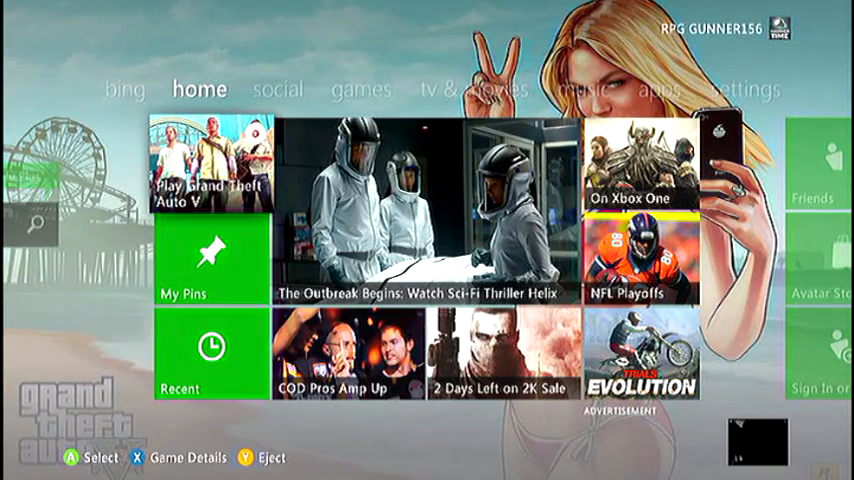
- Move across the dashboard to the settings tab and open System Settings
{"action": "left_click", "coordinate": [411, 89]}
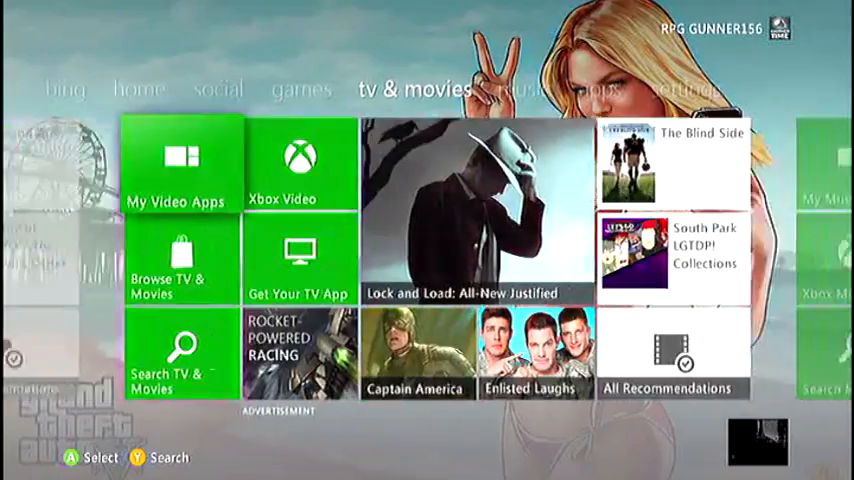
{"action": "left_click", "coordinate": [708, 89]}
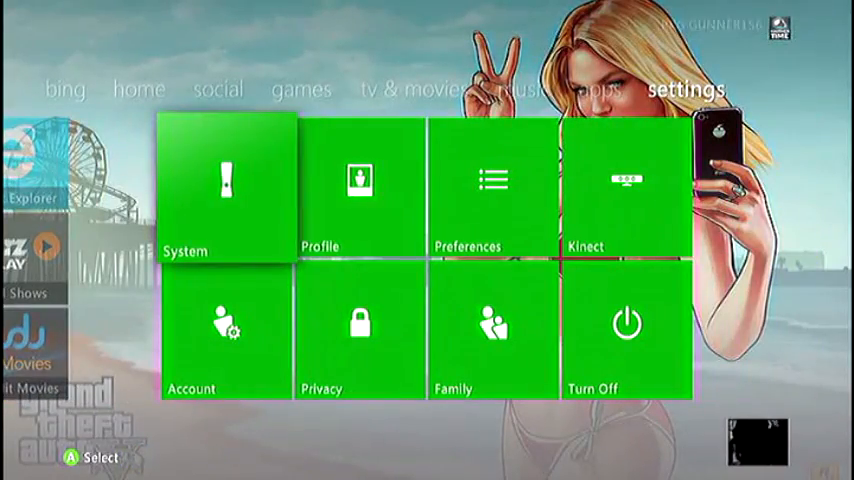
{"action": "left_click", "coordinate": [225, 185]}
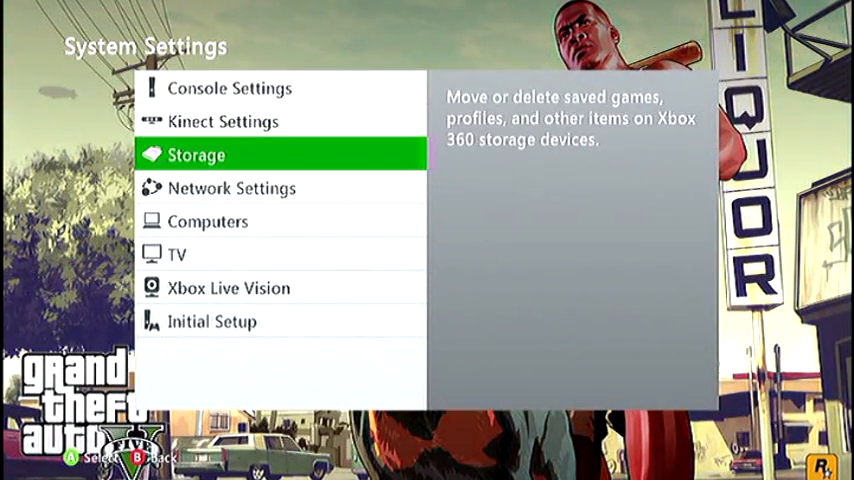
- Open Storage, select the USB Storage Device, and choose Configure Now
{"action": "left_click", "coordinate": [197, 154]}
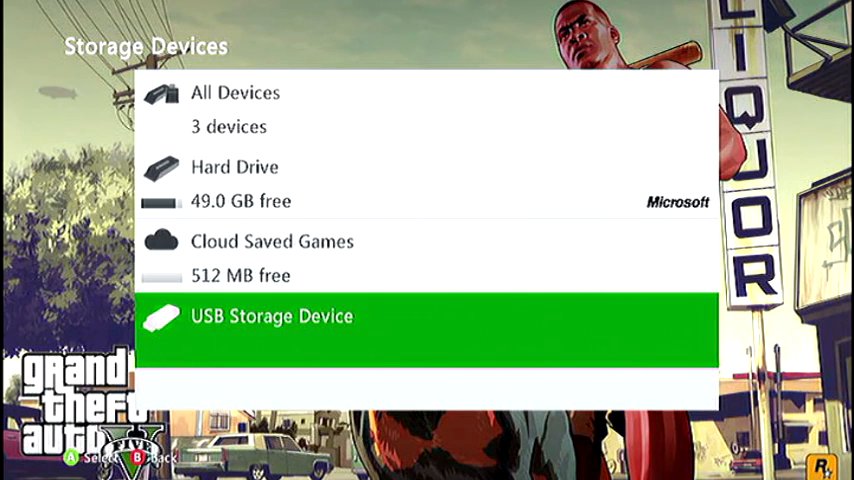
{"action": "key", "text": "up"}
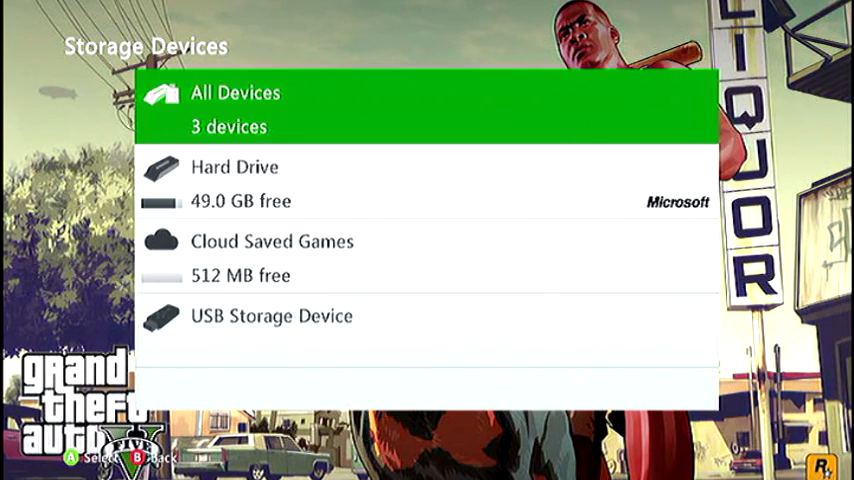
{"action": "left_click", "coordinate": [273, 315]}
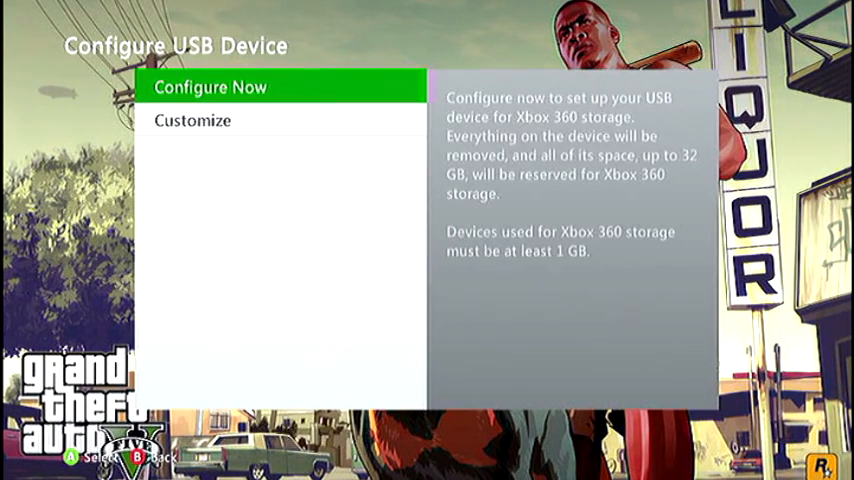
{"action": "left_click", "coordinate": [210, 87]}
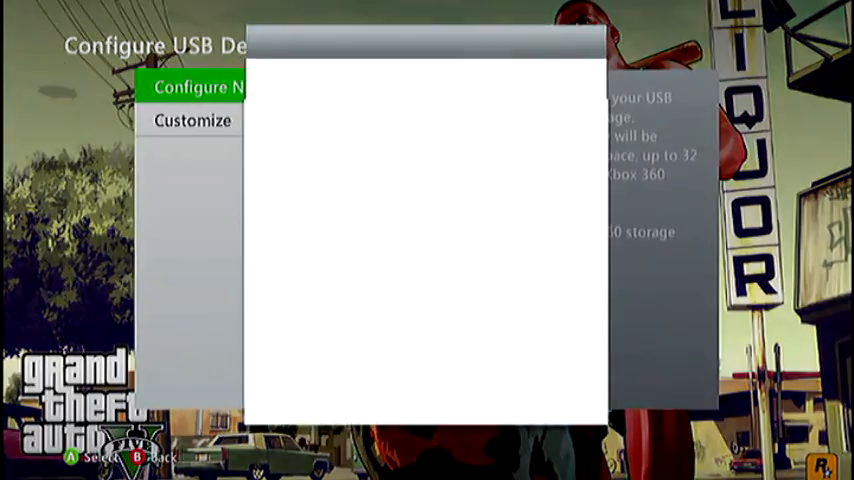
{"action": "left_click", "coordinate": [198, 87]}
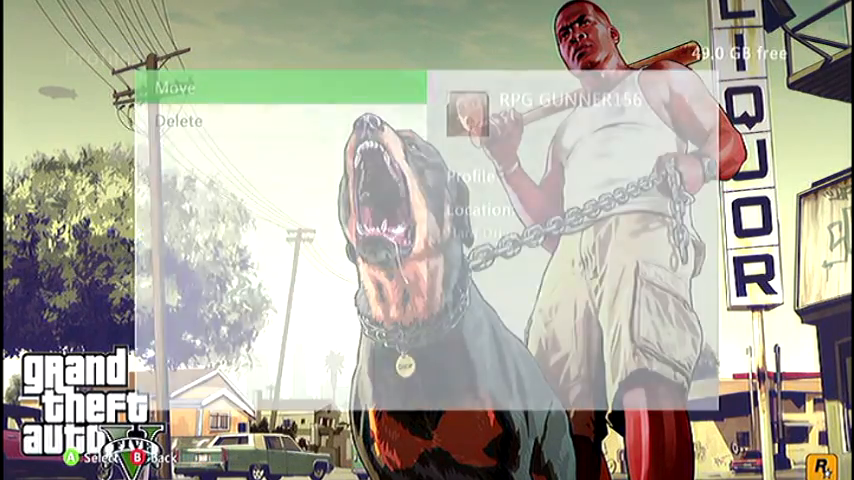
- Choose Move for the gamer profile, bringing up the sign-out prompt
{"action": "left_click", "coordinate": [176, 87]}
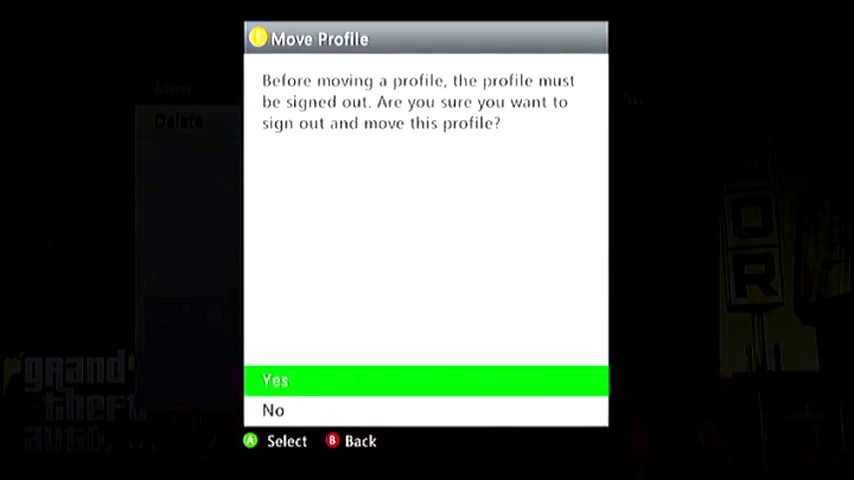